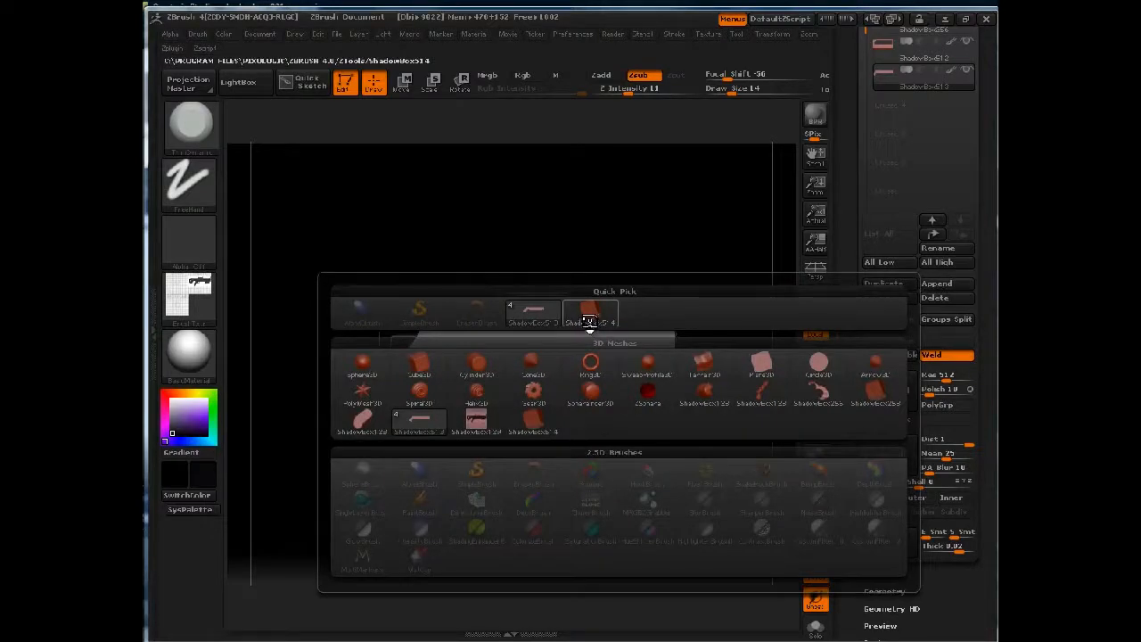
Step: Load the ShadowBox14 gun body and apply the grid side-view reference texture
click(590, 312)
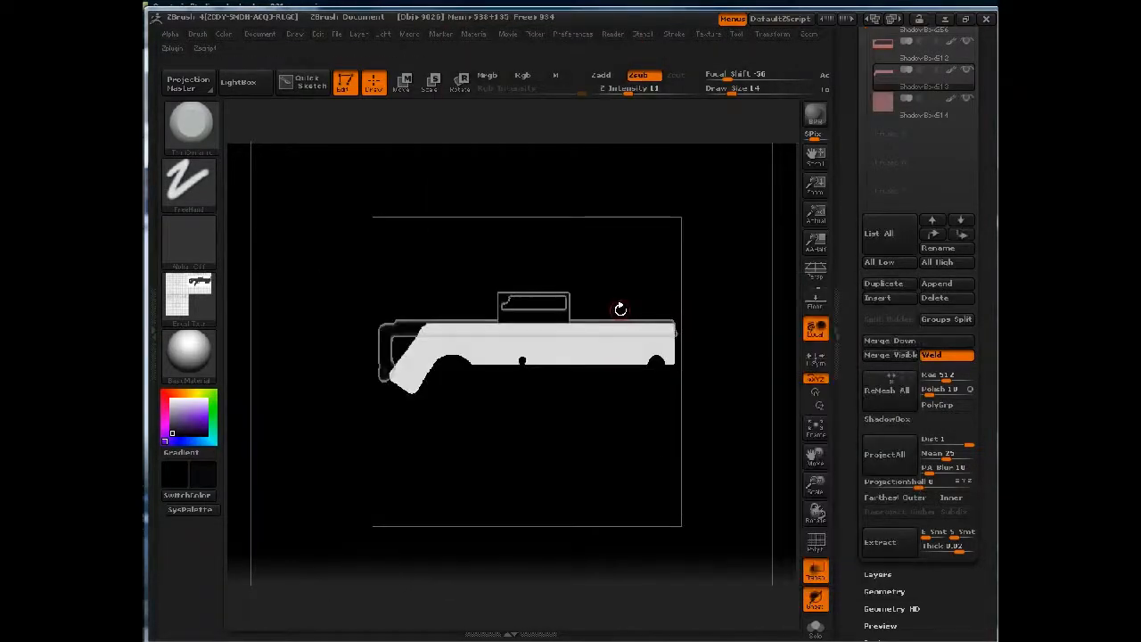
click(927, 116)
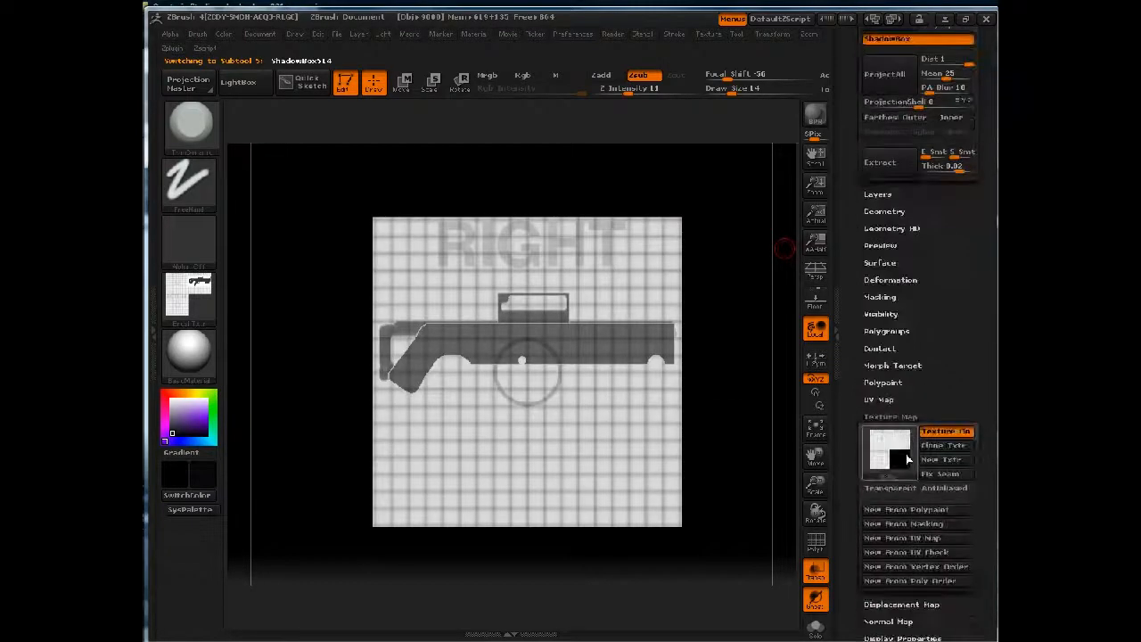
Step: Apply the rifle side-view photo as the Texture Map reference
click(885, 452)
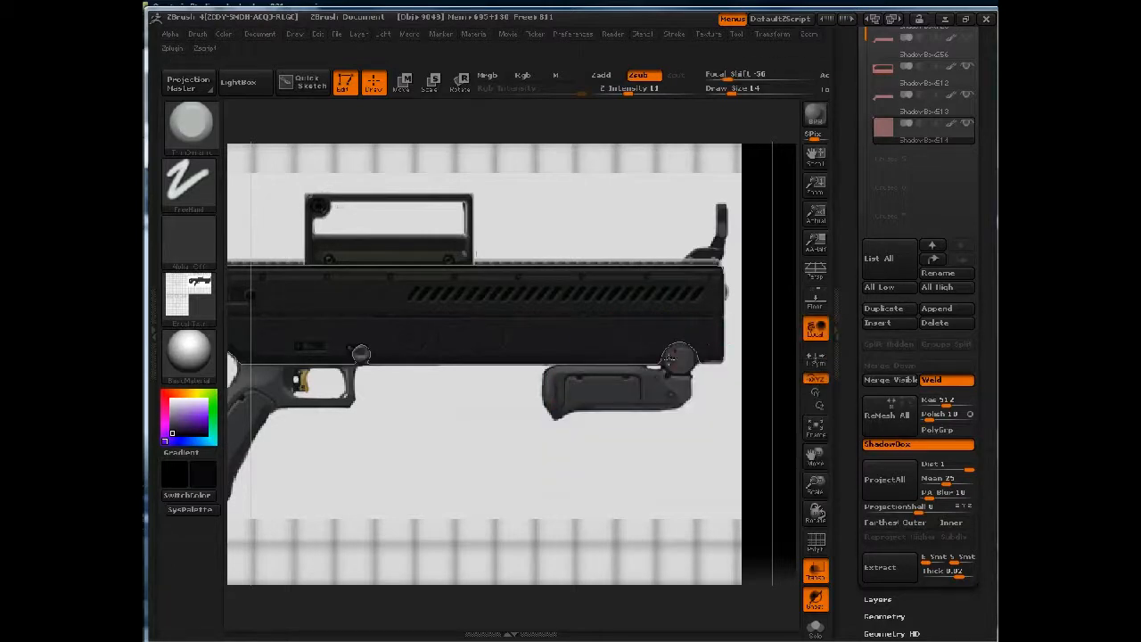
mouse_move(727, 89)
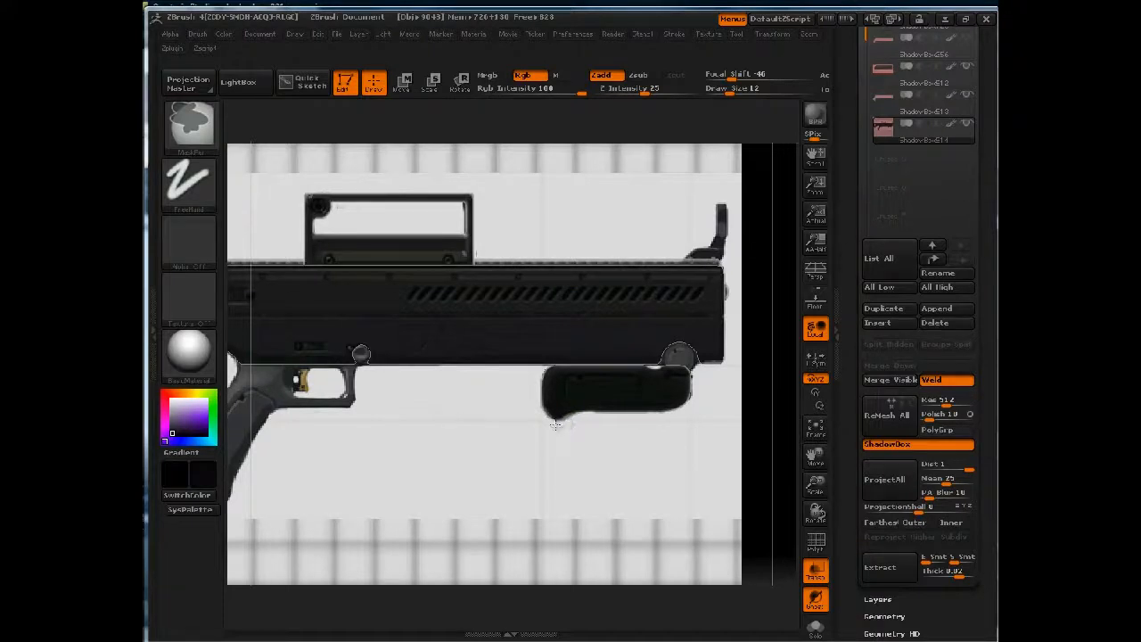
mouse_move(548, 419)
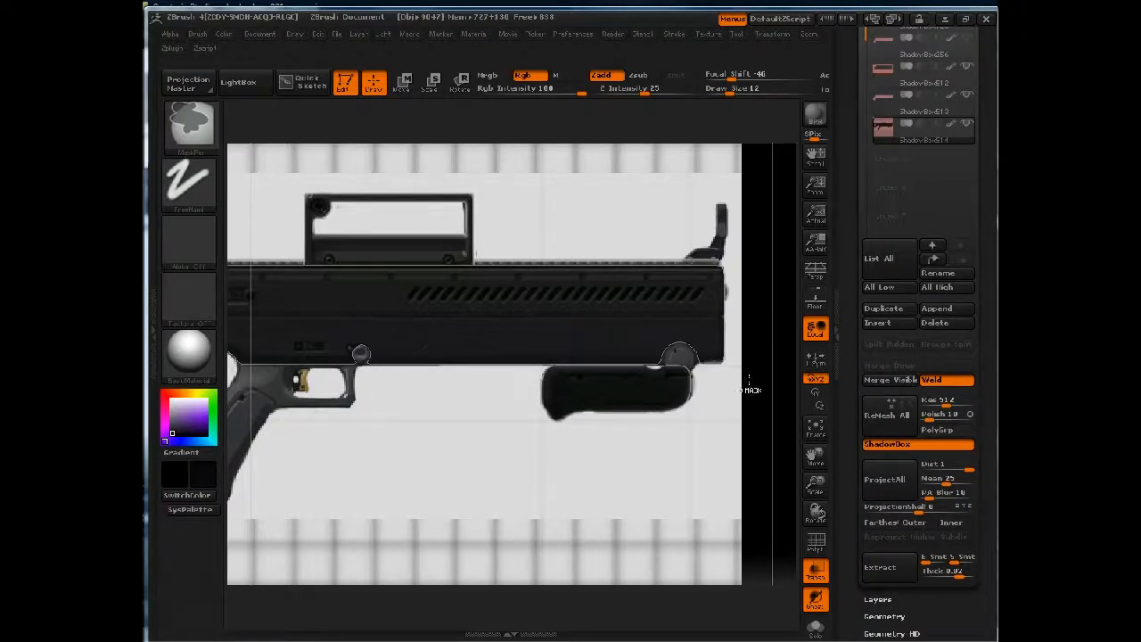
Step: Mask the foregrip's width on the front plane and hide the texture
click(888, 444)
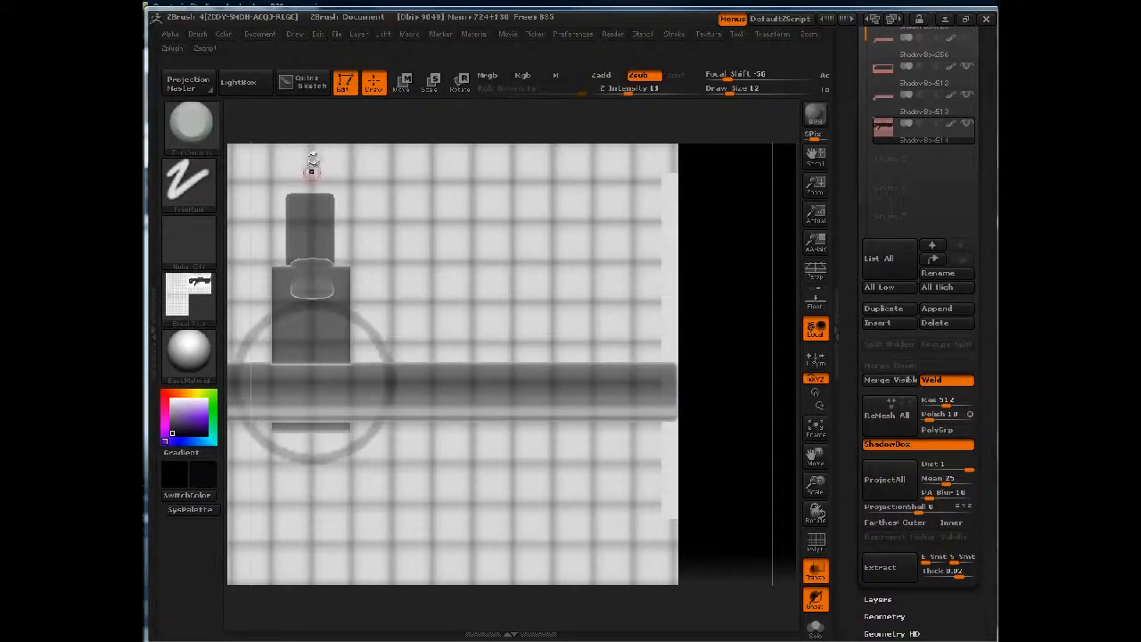
drag(312, 165, 339, 399)
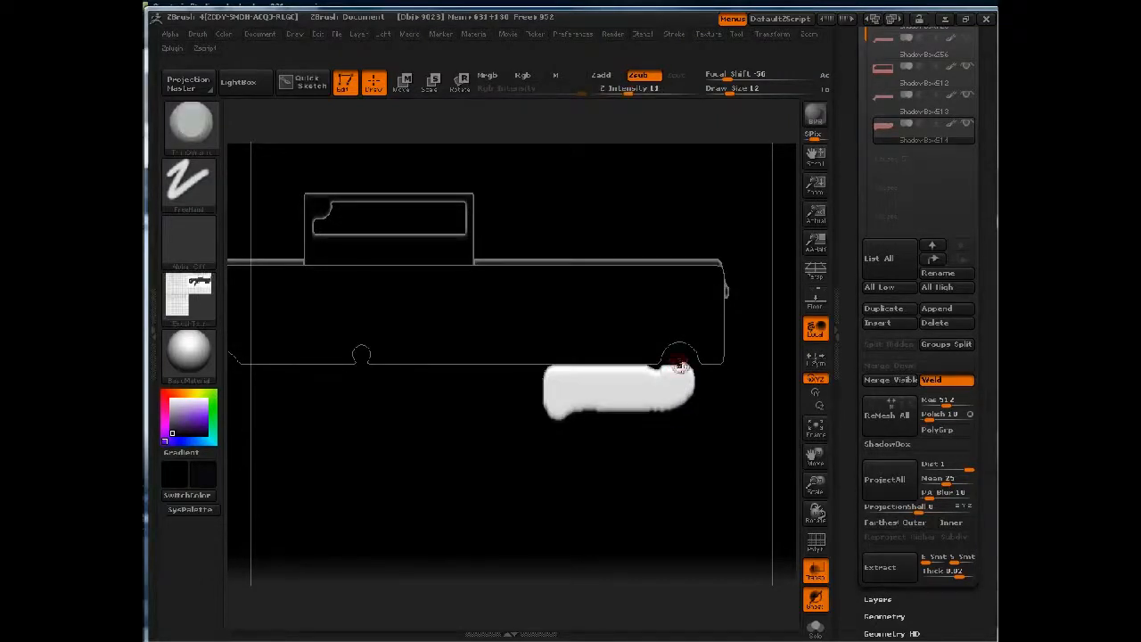
mouse_move(722, 367)
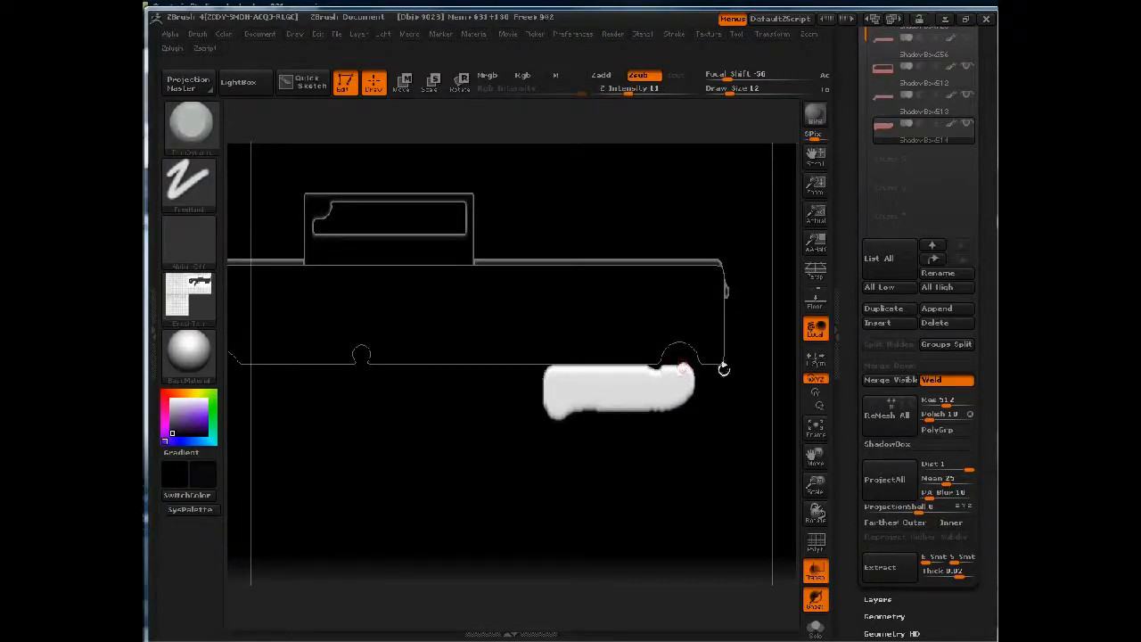
Step: Refine the grip mask and view the whole gun body with its foregrip
click(189, 125)
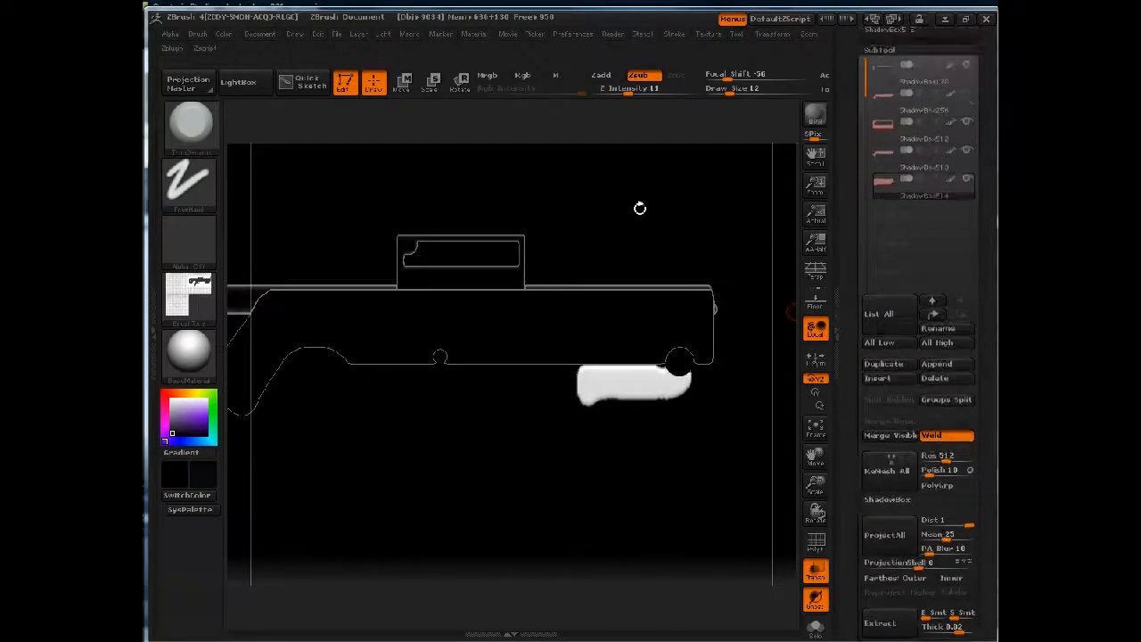
click(337, 34)
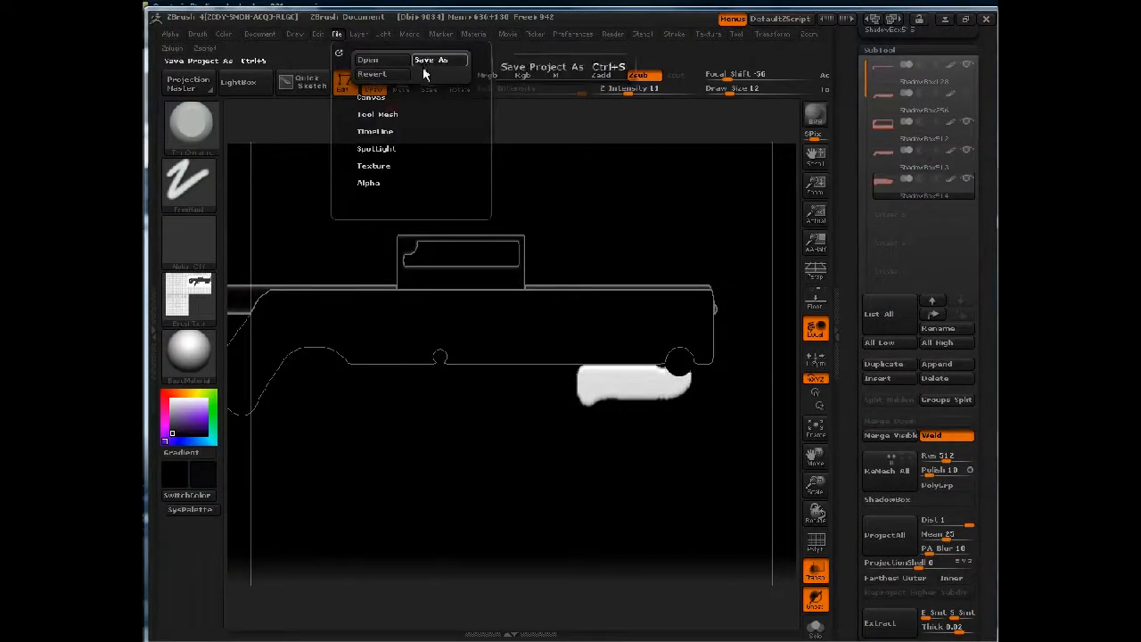
Step: Choose Save As from the File menu for the gun-body project
click(439, 59)
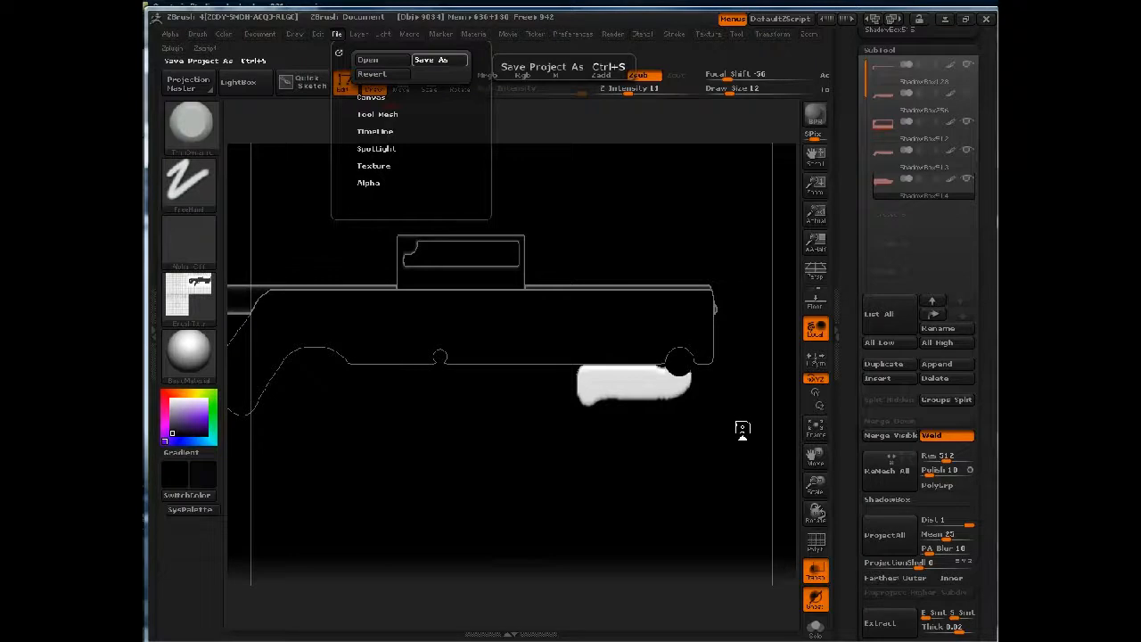
click(437, 60)
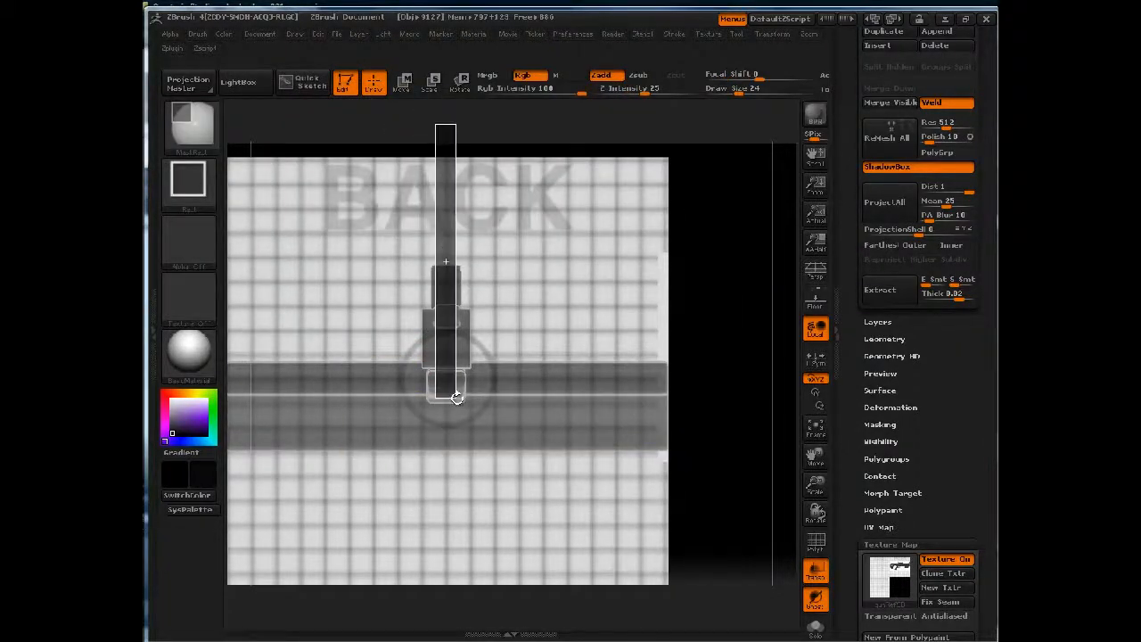
Step: Mask a thin vertical strip on the back plane for the grip thickness
drag(455, 401, 460, 462)
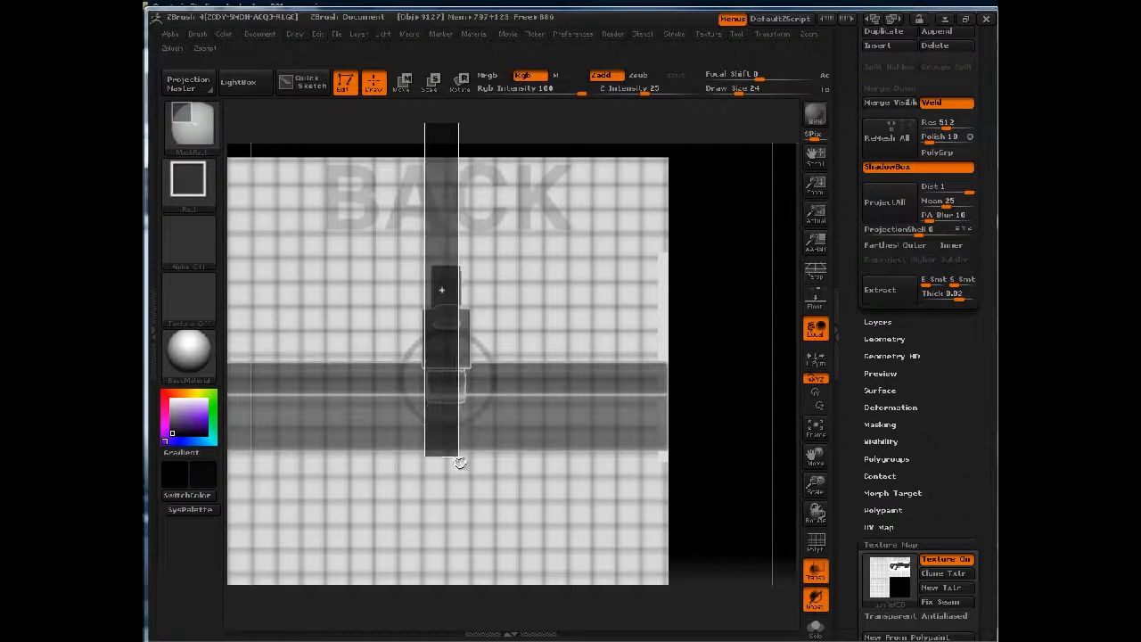
drag(461, 462, 477, 479)
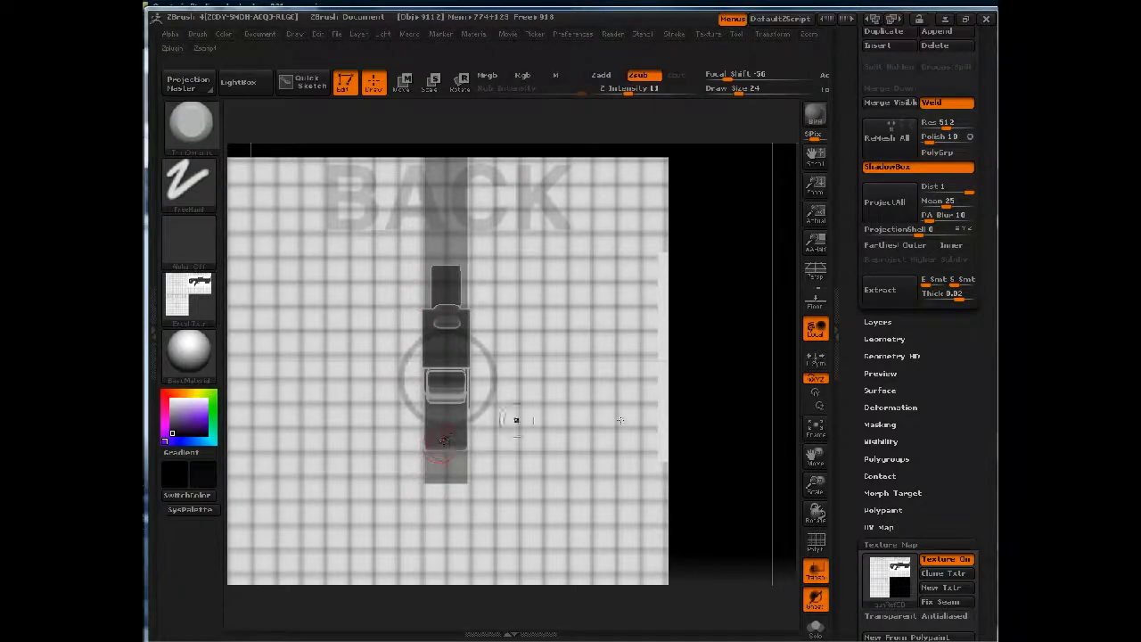
Step: Select the ClipCurve brush from the Brush palette
click(889, 167)
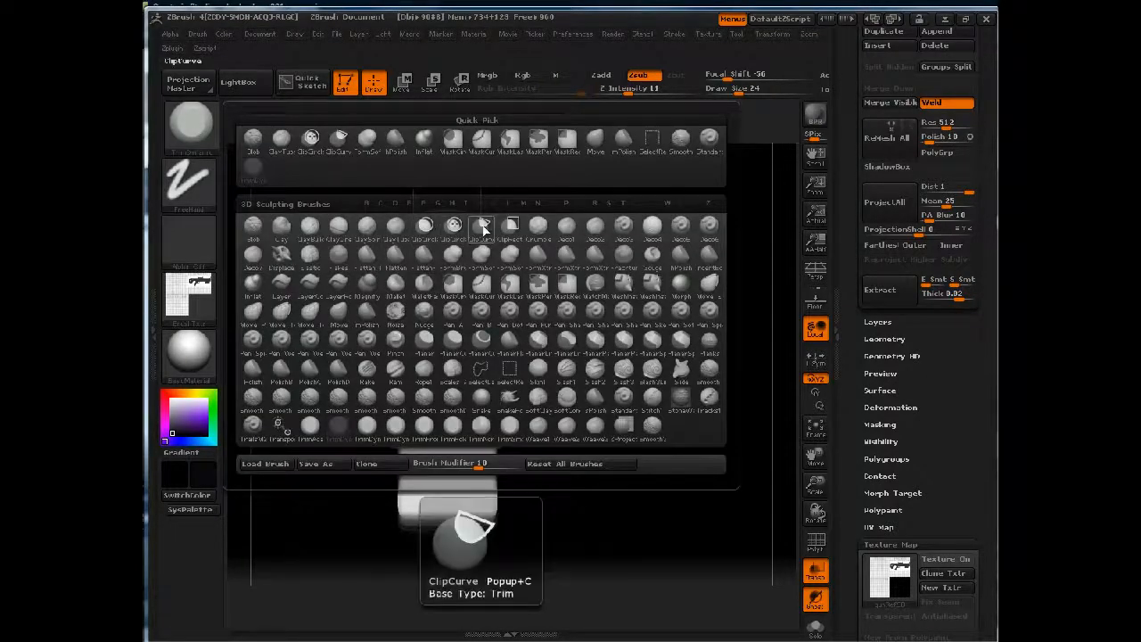
click(483, 225)
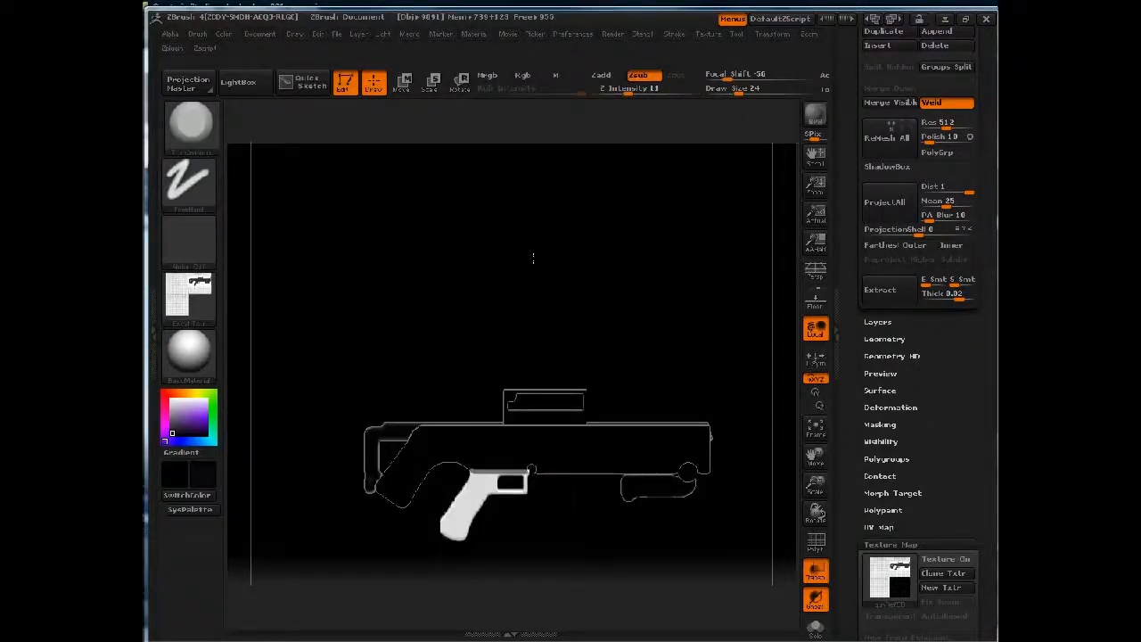
Step: Save the gun project with its pistol grip via File > Save As
click(344, 34)
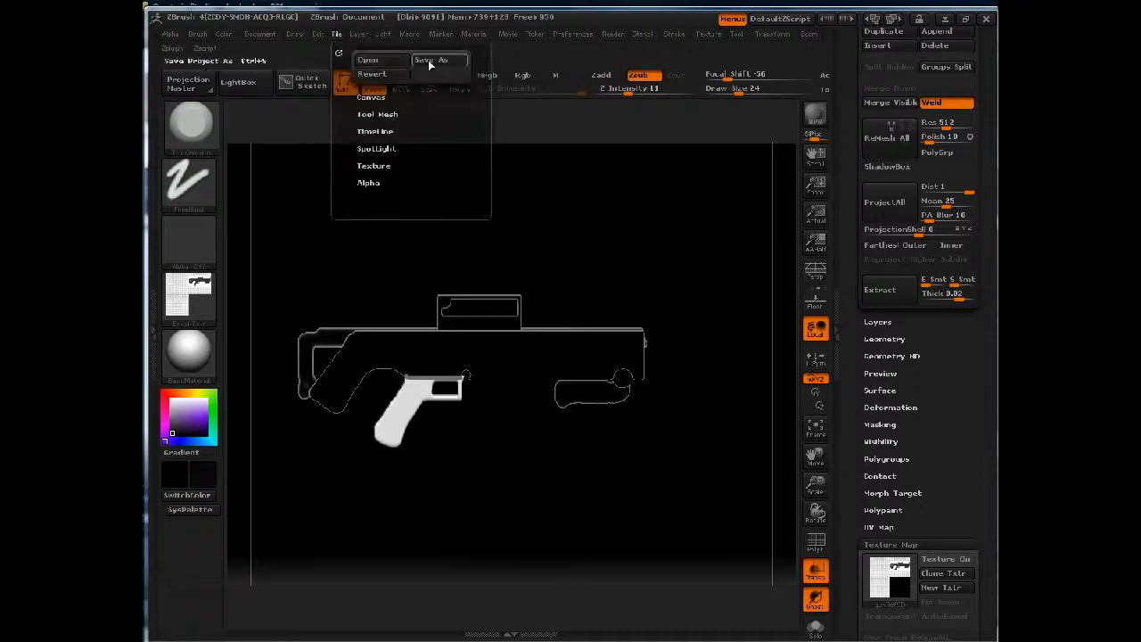
click(436, 60)
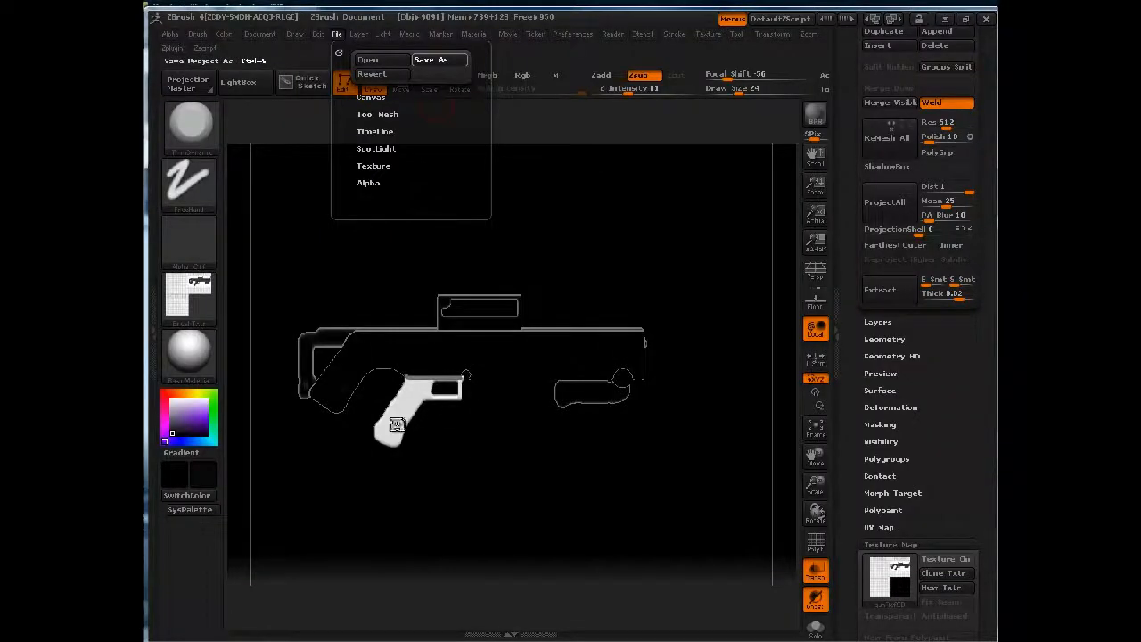
click(438, 59)
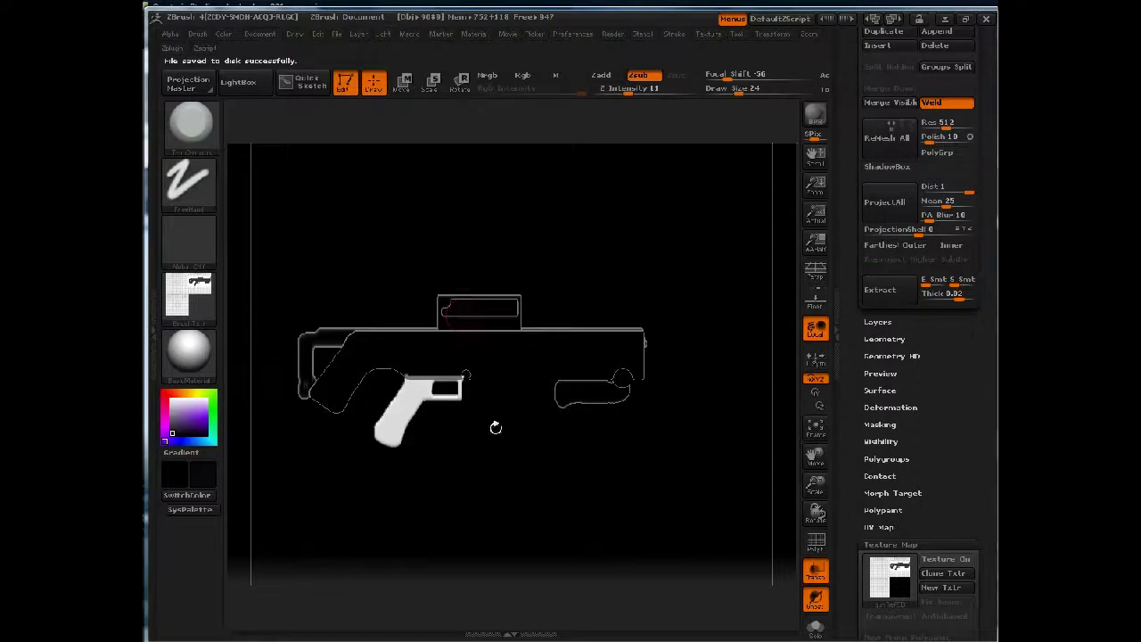